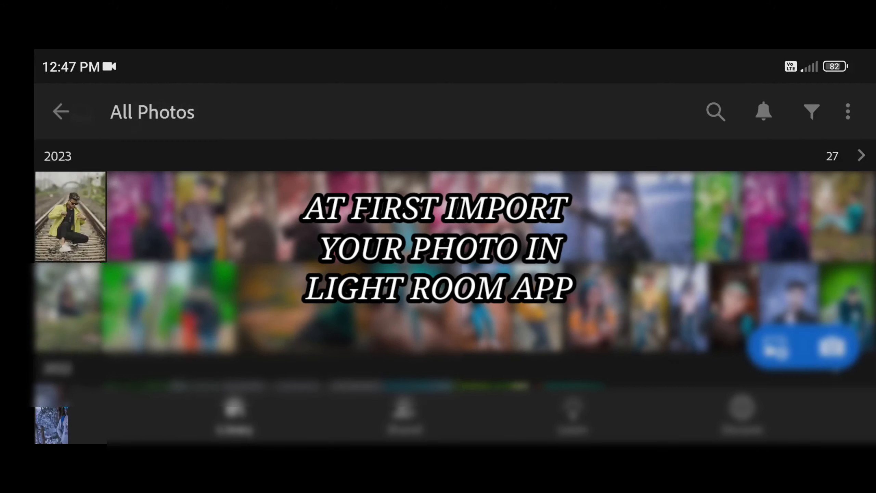
# - Open the railway photo of the crouching man from All Photos into the Edit view
pyautogui.click(71, 216)
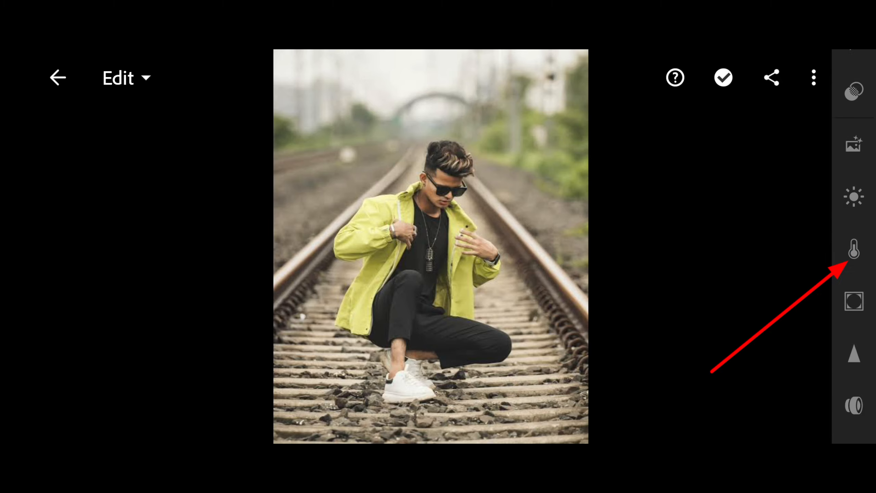
# - In Color Mix set Orange H -5 S 20 L 32, Yellow H -100 S -100 L -30, Green H -100 S -100 L -20
pyautogui.click(854, 250)
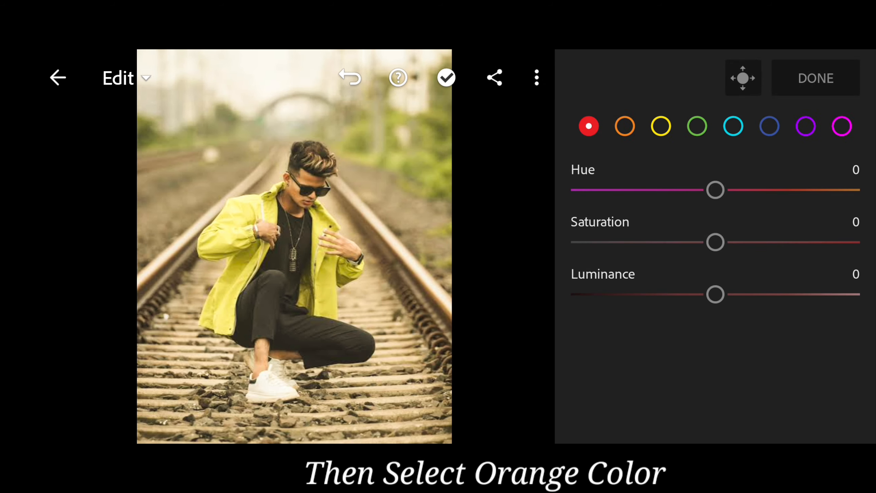
pyautogui.click(625, 126)
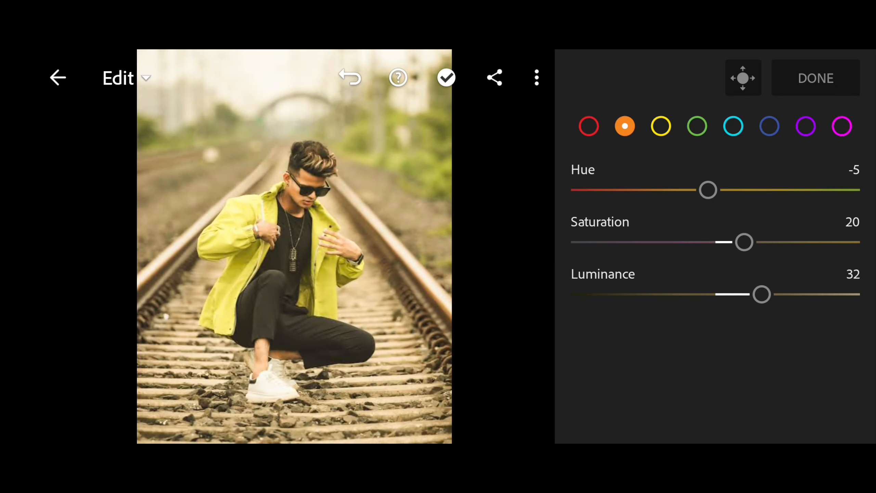
pyautogui.click(661, 126)
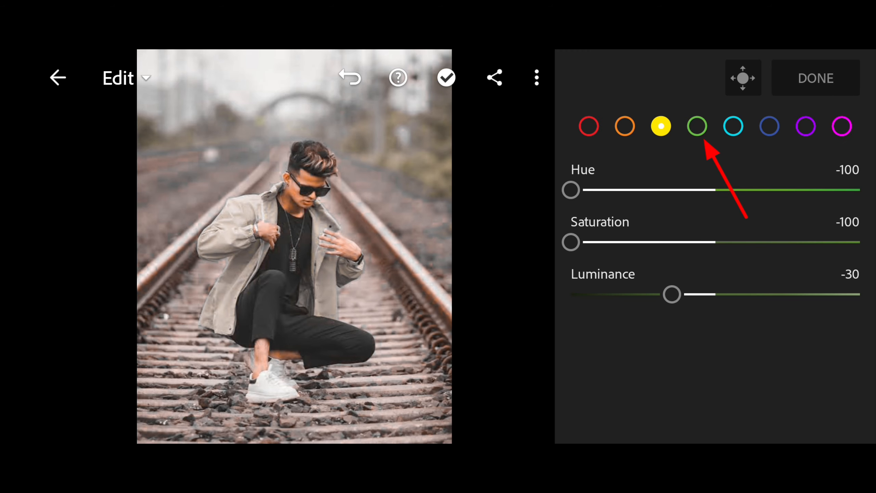
pyautogui.click(697, 126)
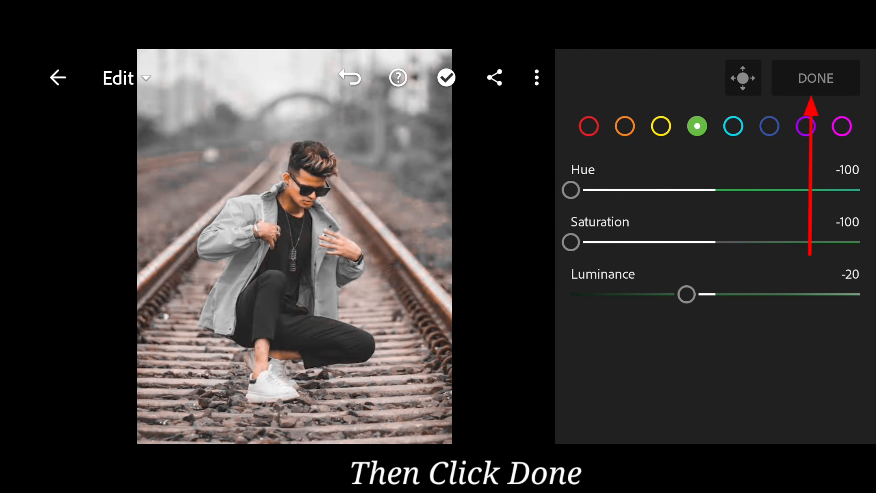
pyautogui.click(816, 77)
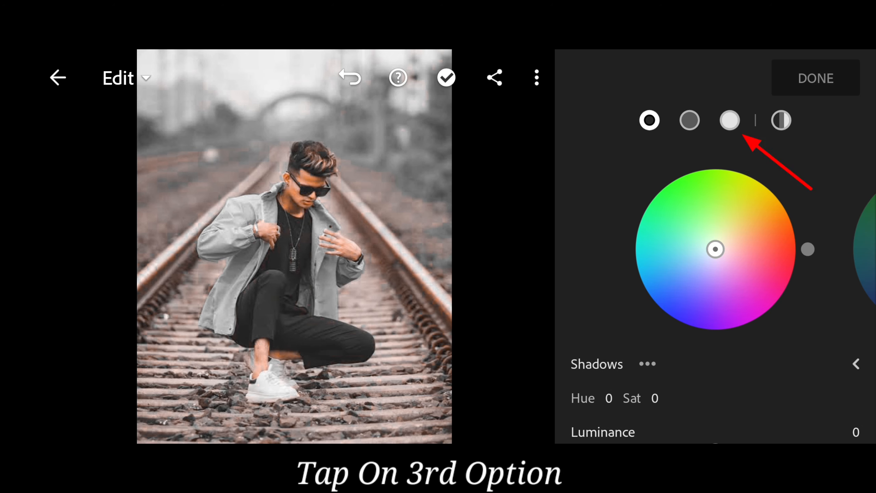
# - Grade the highlights to hue 225, then set Temp 16, Tint -8 and Vibrance 21
pyautogui.click(729, 120)
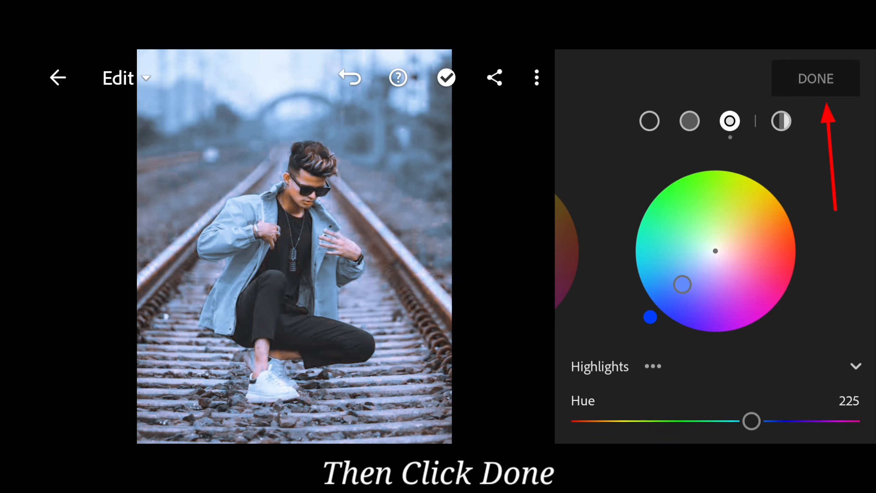
pyautogui.click(815, 78)
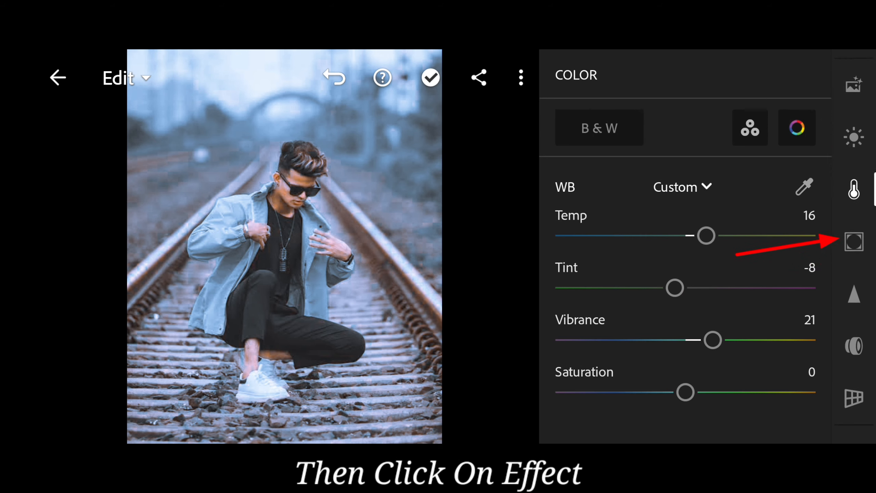
# - In Effects set Clarity 20, Vignette -45, Midpoint 40 and Feather 61
pyautogui.click(854, 241)
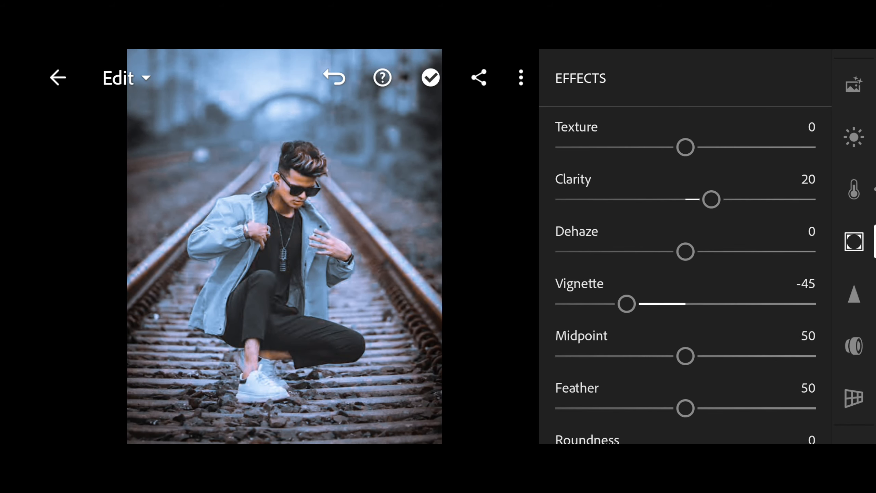
pyautogui.scroll(-3)
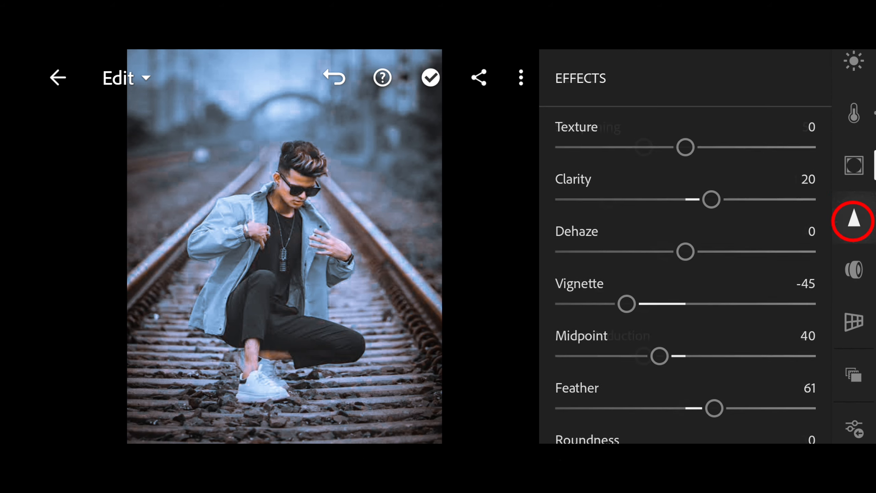
# - In Detail set Sharpening 20, Noise Reduction 20 and Color Noise Reduction 10, then view the finished photo
pyautogui.click(854, 220)
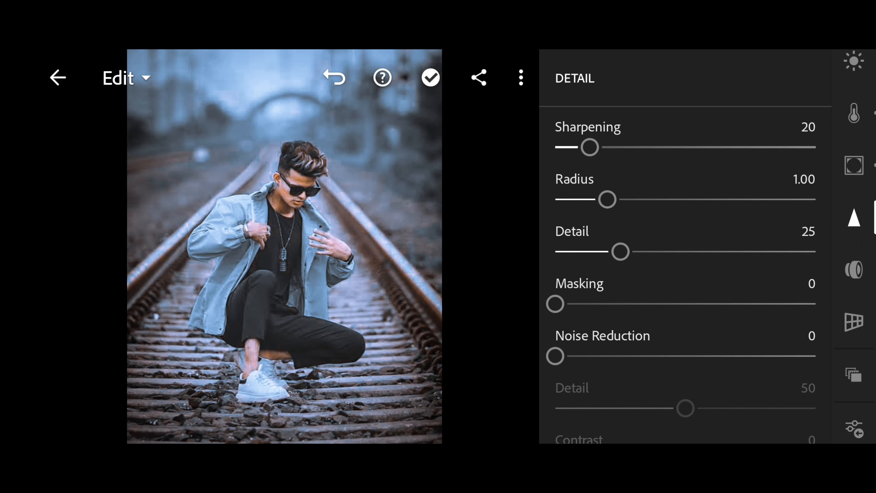
pyautogui.scroll(3)
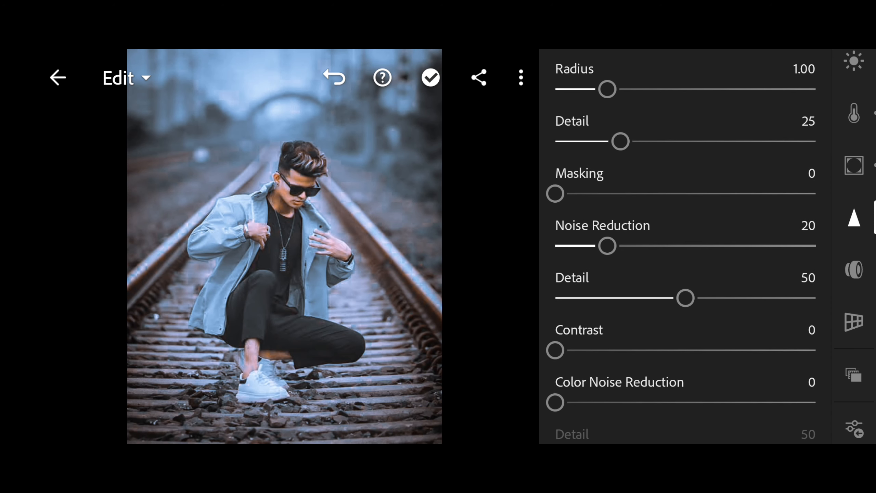
pyautogui.scroll(-3)
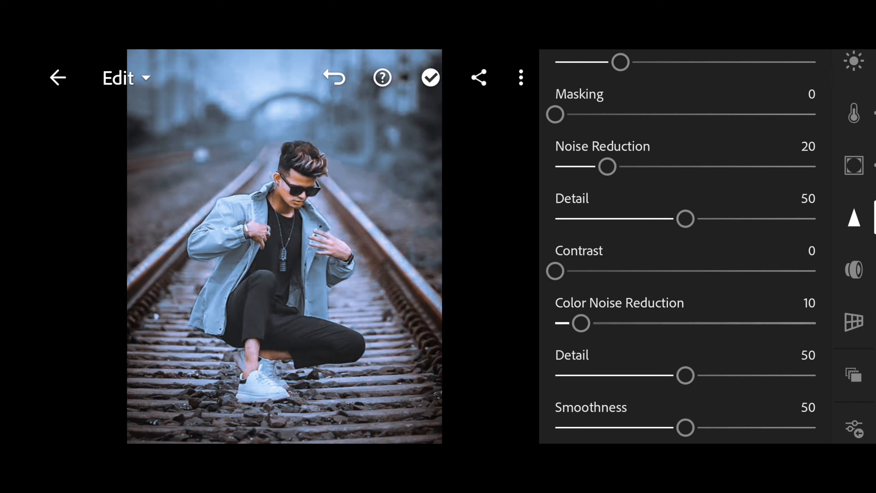
pyautogui.scroll(3)
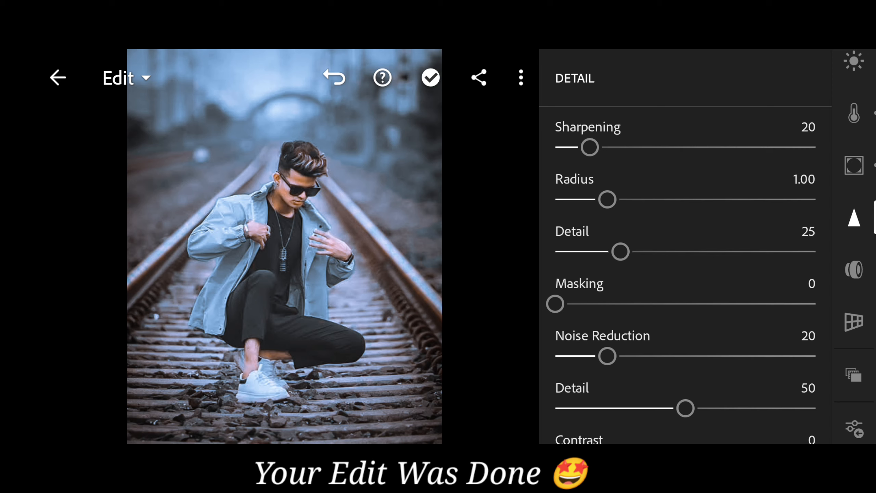
pyautogui.click(430, 77)
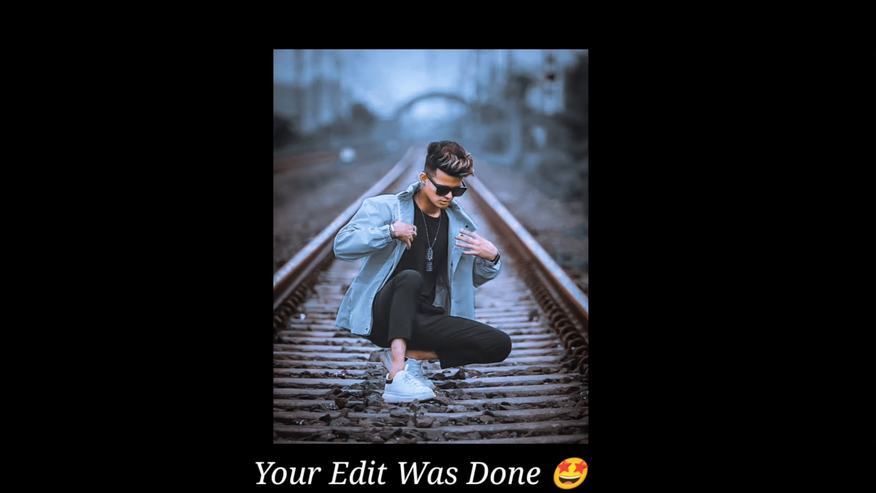